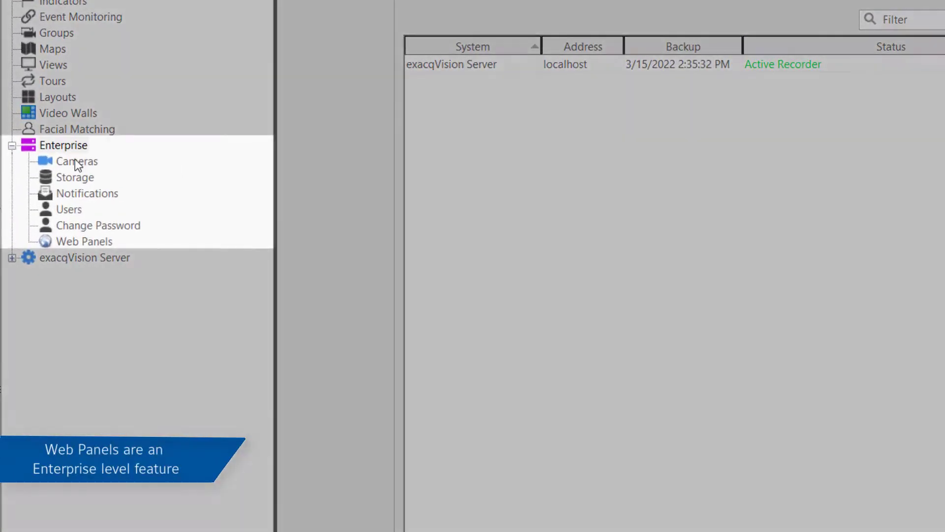
# Show the Enterprise Web Panels settings and preview the existing National Doppler Radar panel
pyautogui.click(63, 144)
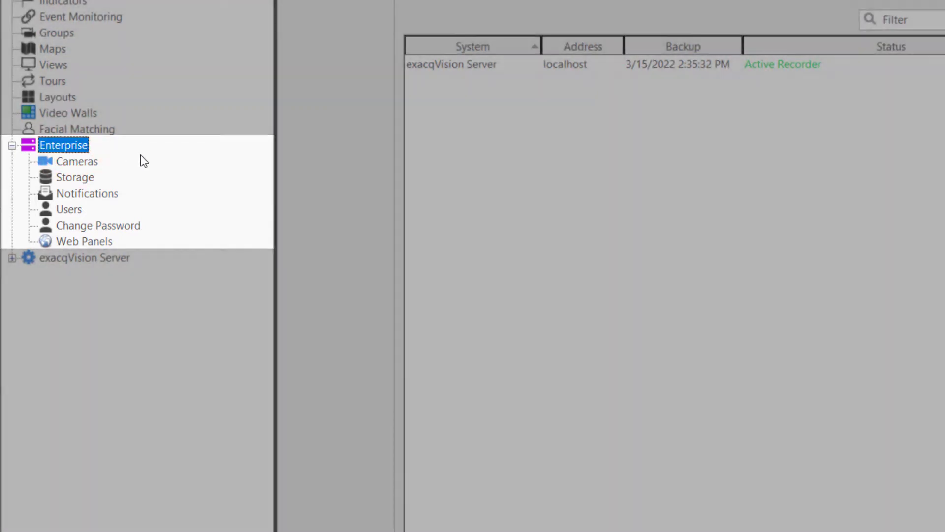
pyautogui.click(82, 240)
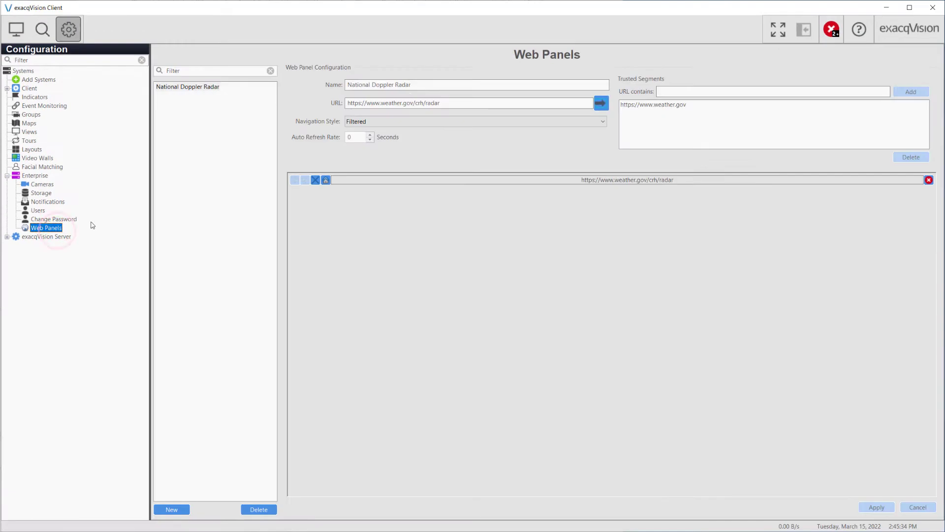
pyautogui.click(600, 103)
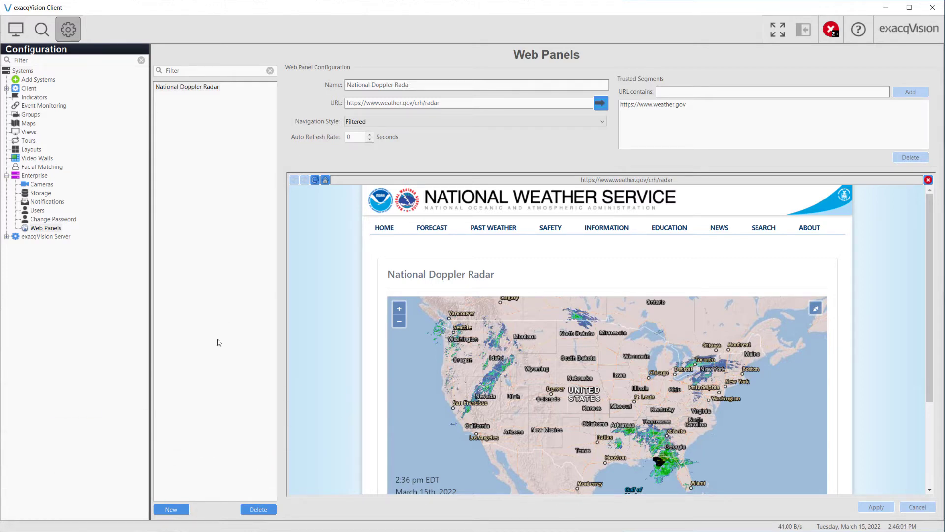
# Create a new web panel named Google with URL google.com and load it in the preview
pyautogui.click(170, 509)
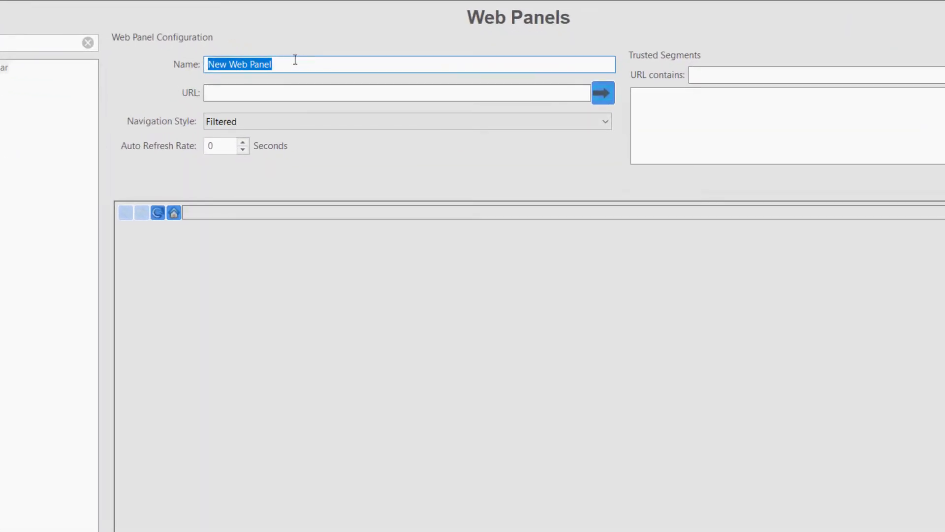
pyautogui.write('Google')
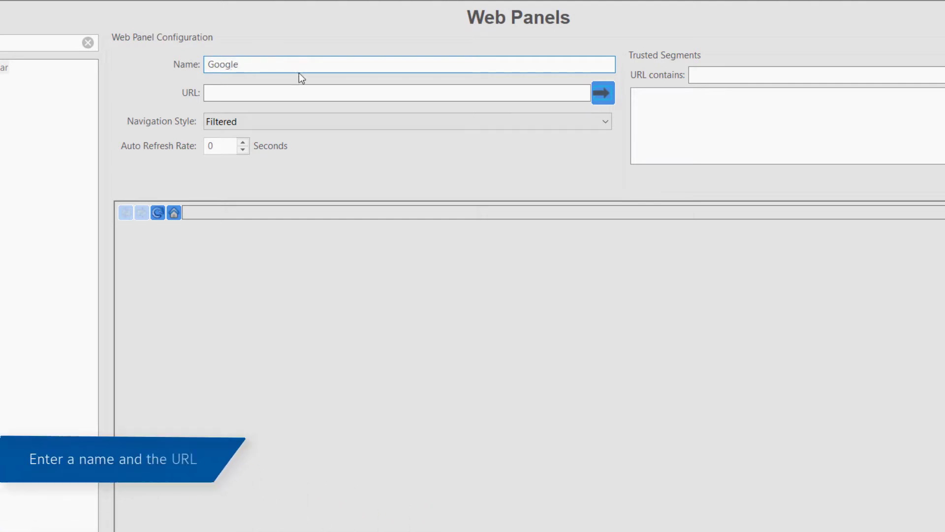
pyautogui.click(396, 93)
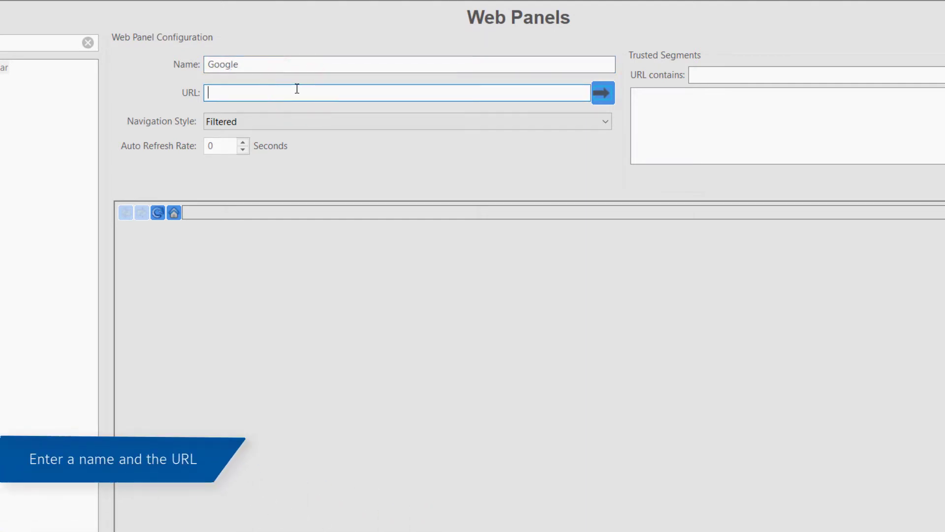
pyautogui.write('google.')
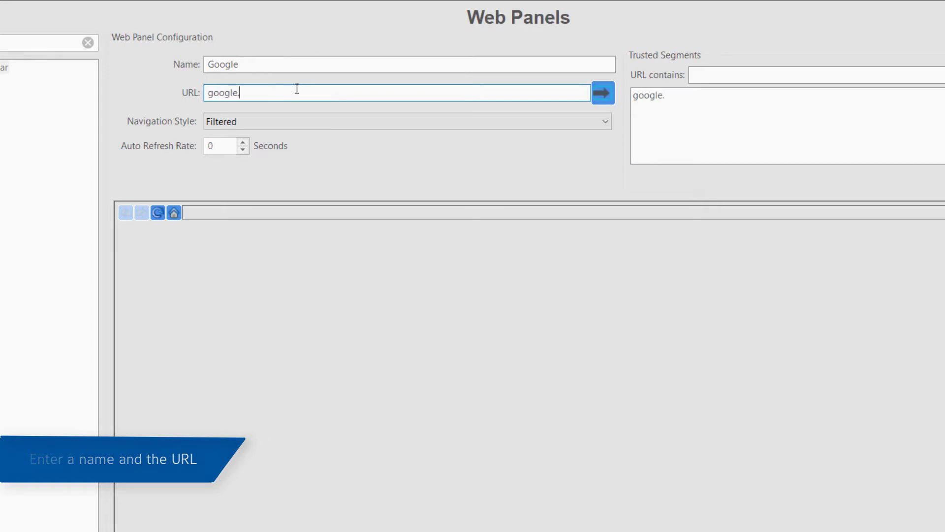
pyautogui.click(602, 93)
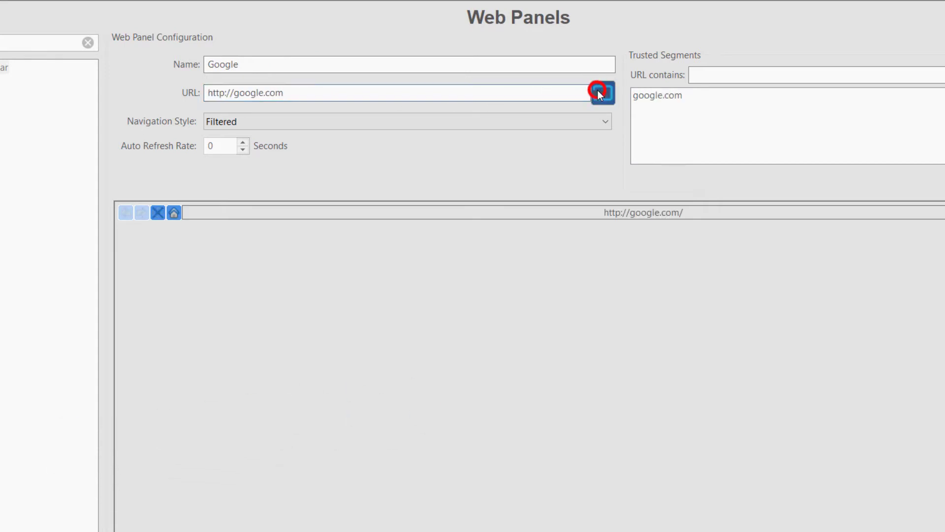
# Reveal the navigation style choices (Disabled, Filtered, Full) for the Google panel
pyautogui.click(600, 93)
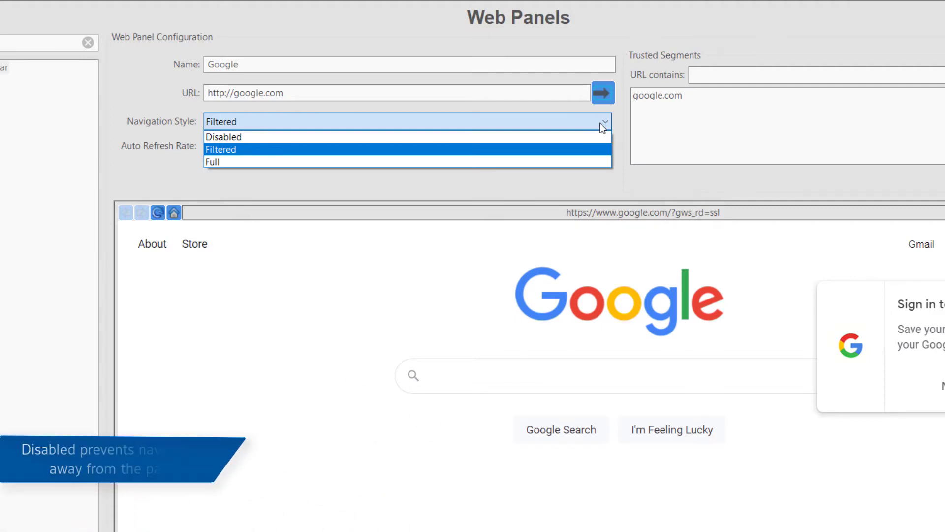
pyautogui.moveTo(592, 142)
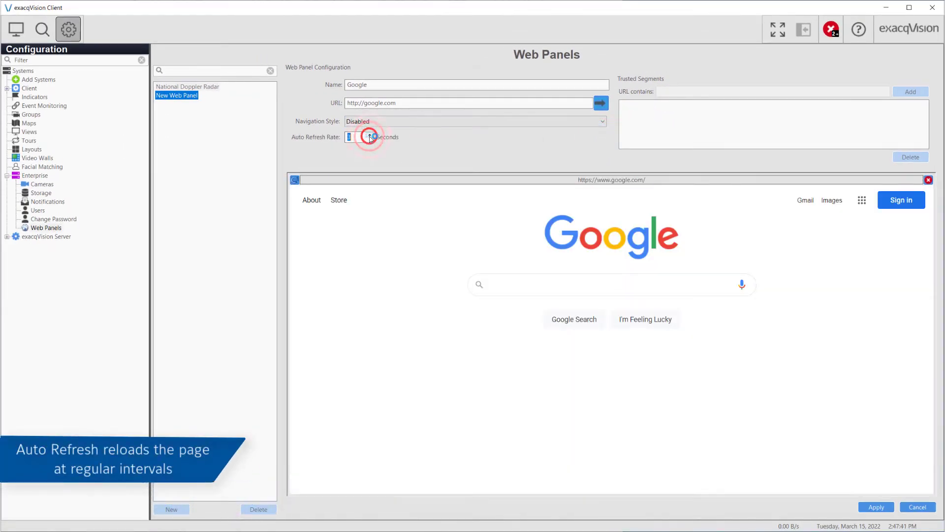
# Raise the Google panel's auto refresh rate toward 15 seconds
pyautogui.click(348, 137)
pyautogui.write('15')
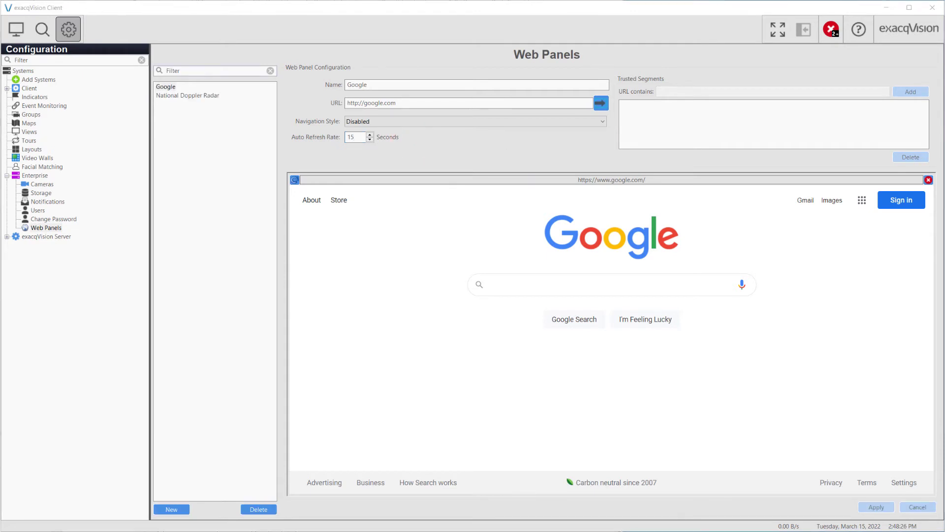
# Create another web panel named News with the address news.google.com
pyautogui.click(172, 509)
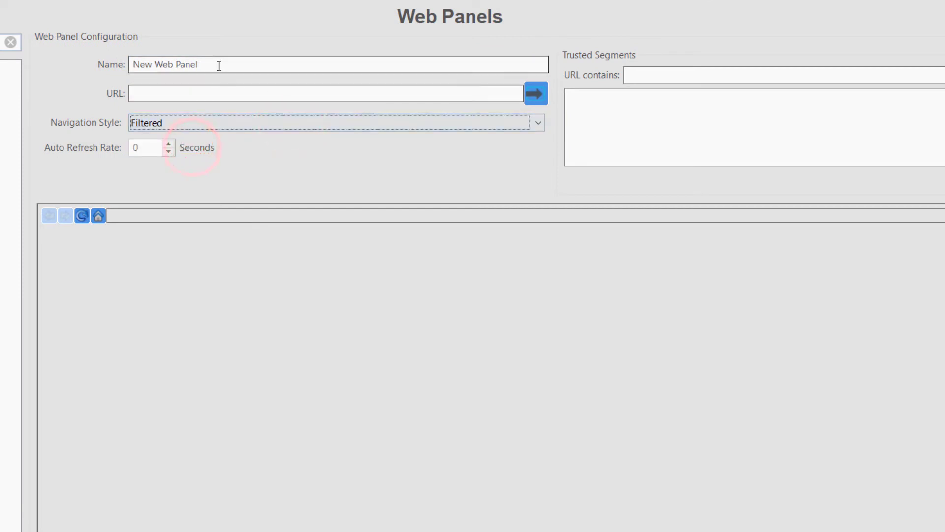
pyautogui.moveTo(661, 97)
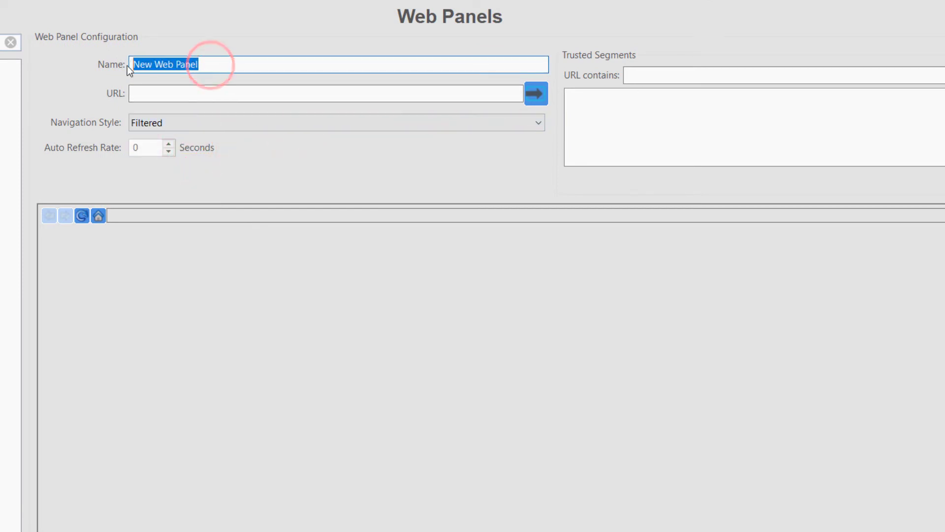
pyautogui.write('News')
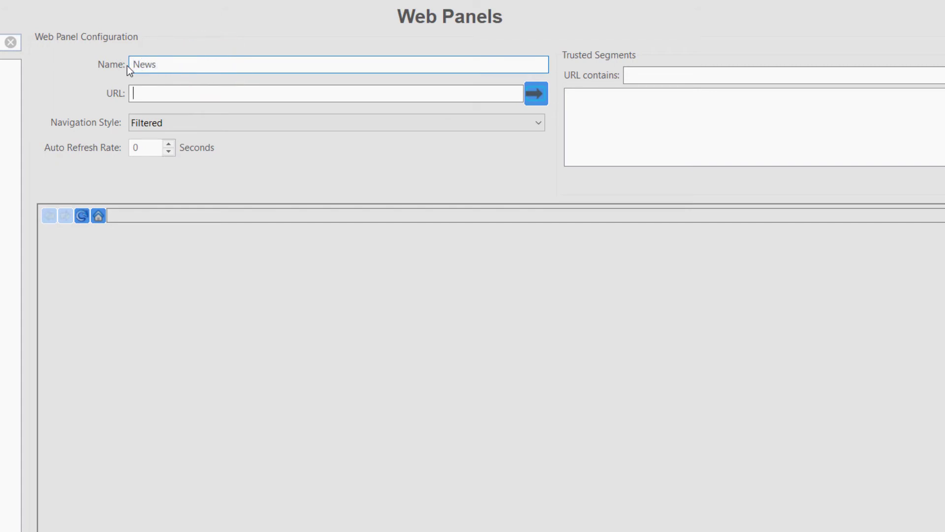
pyautogui.write('news.googe.com')
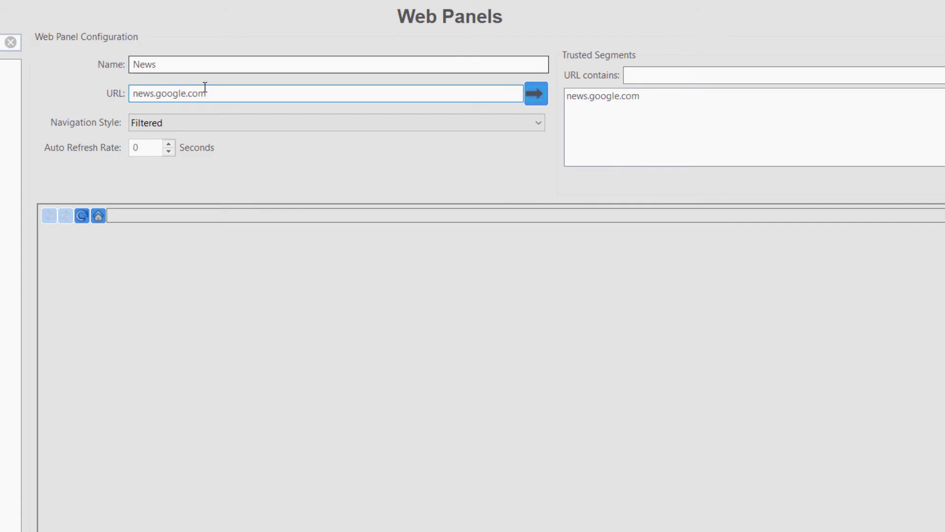
# Preview Google News in the News panel and add /maps as a trusted URL segment
pyautogui.click(534, 93)
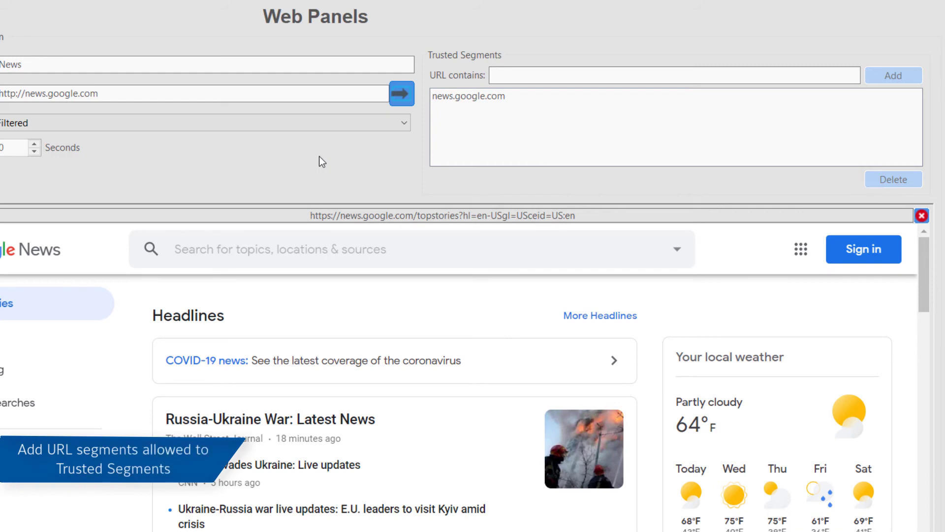
pyautogui.moveTo(481, 94)
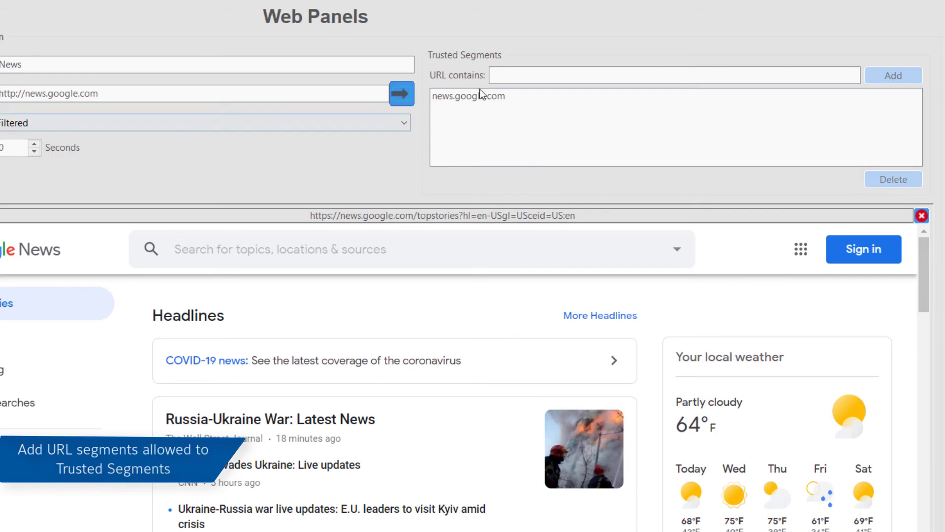
pyautogui.write('/maps')
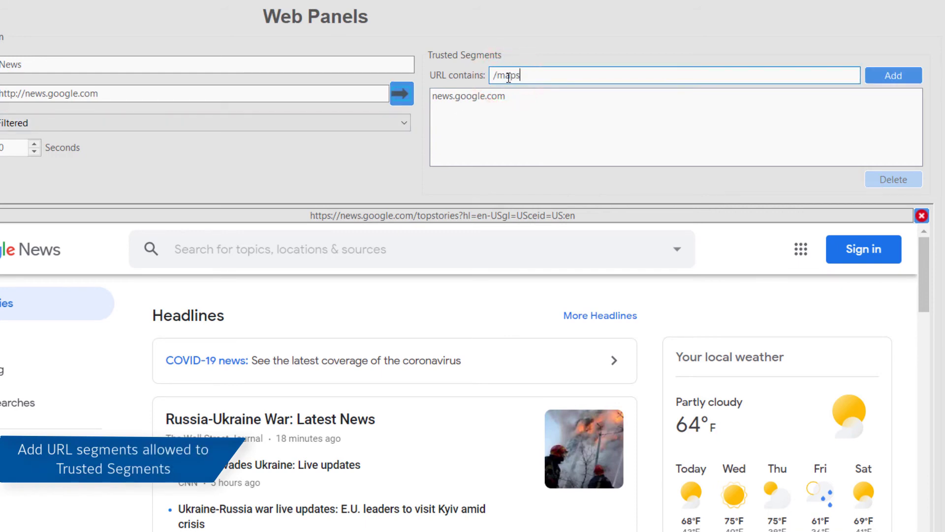
pyautogui.click(893, 76)
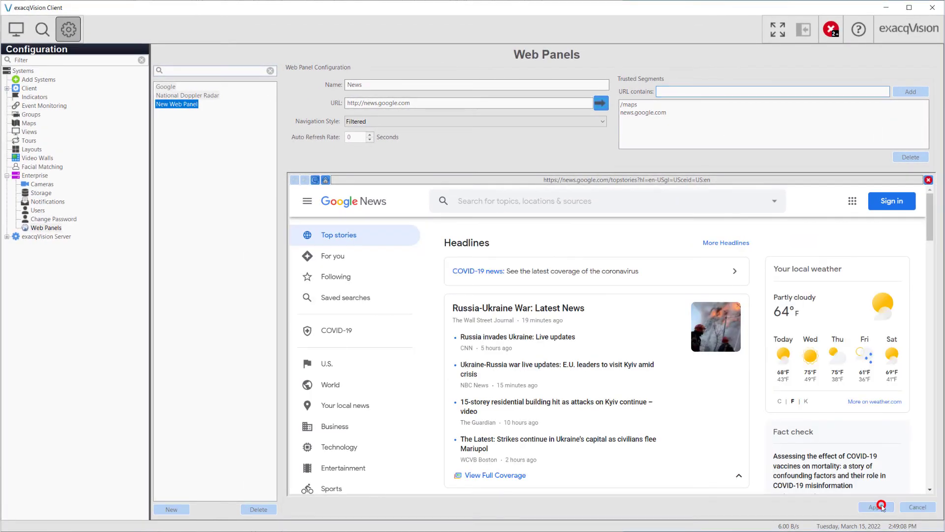
# Apply the News panel settings so it is saved in the panel list
pyautogui.click(874, 506)
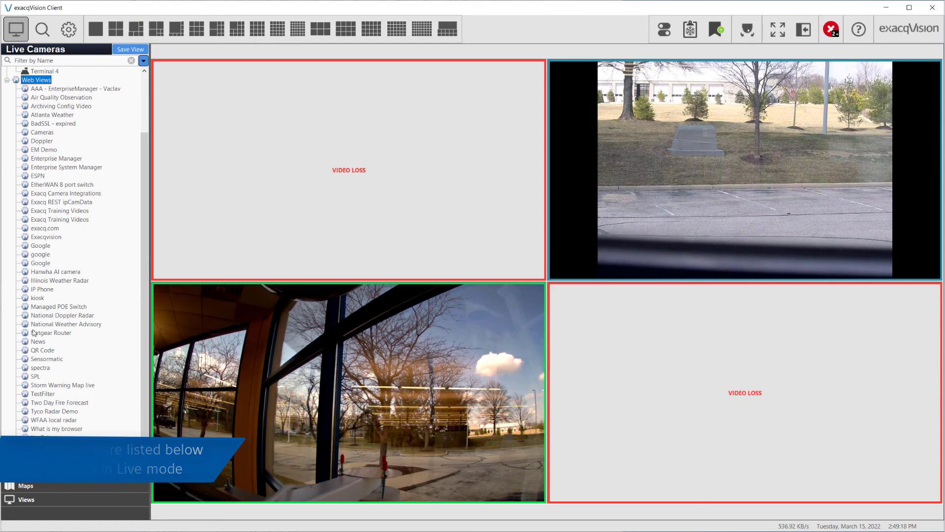
# Play the News panel in a live tile and navigate it to Google Maps via the apps grid
pyautogui.doubleClick(38, 342)
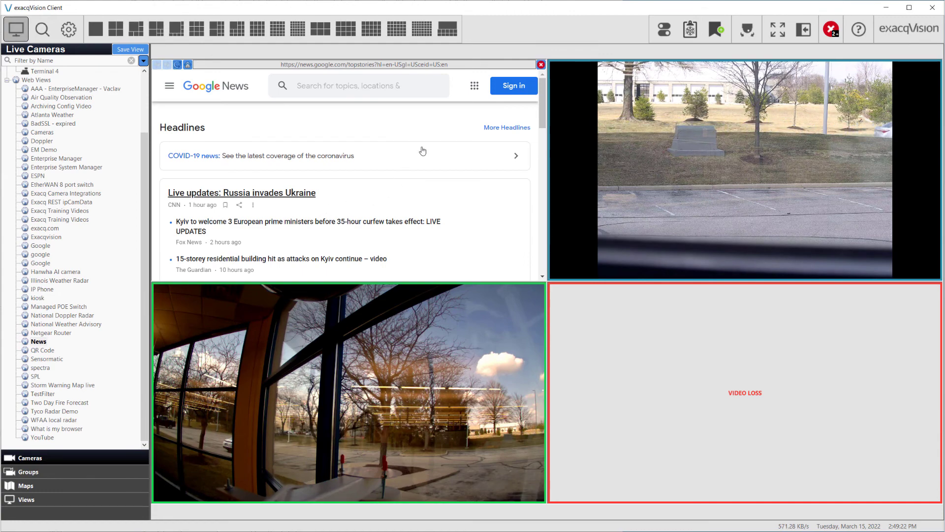
pyautogui.click(474, 86)
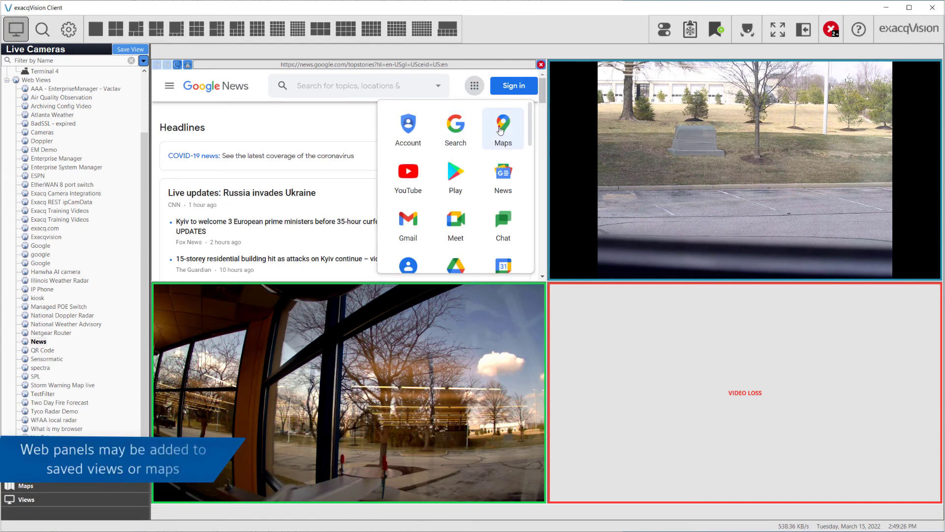
pyautogui.click(503, 125)
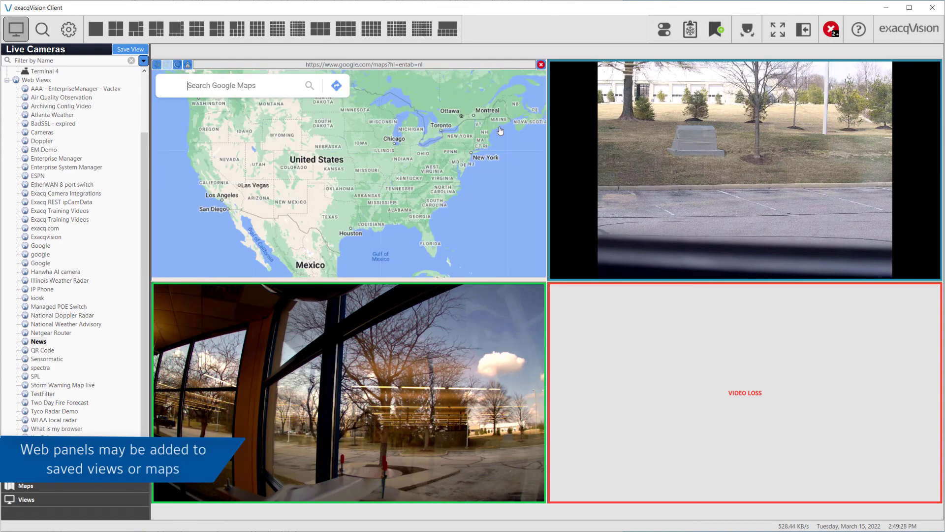